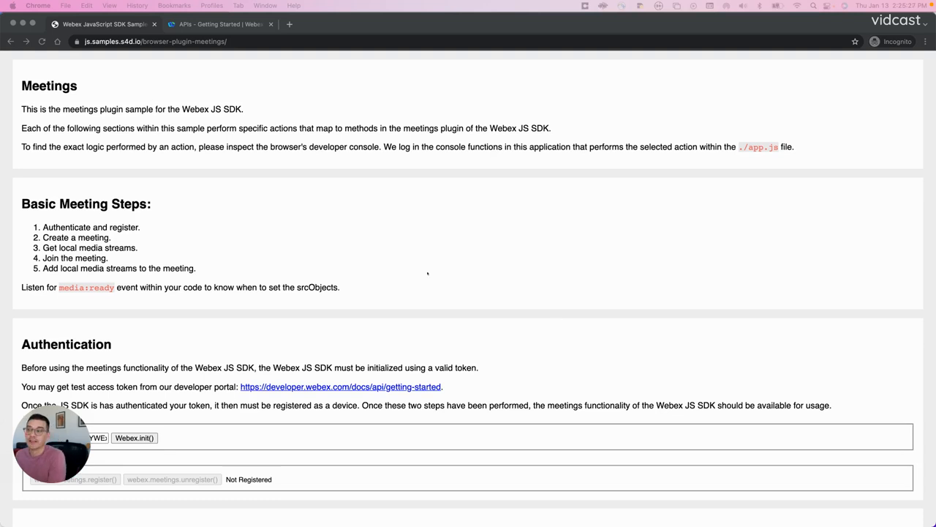
{"action": "mouse_move", "coordinate": [424, 276]}
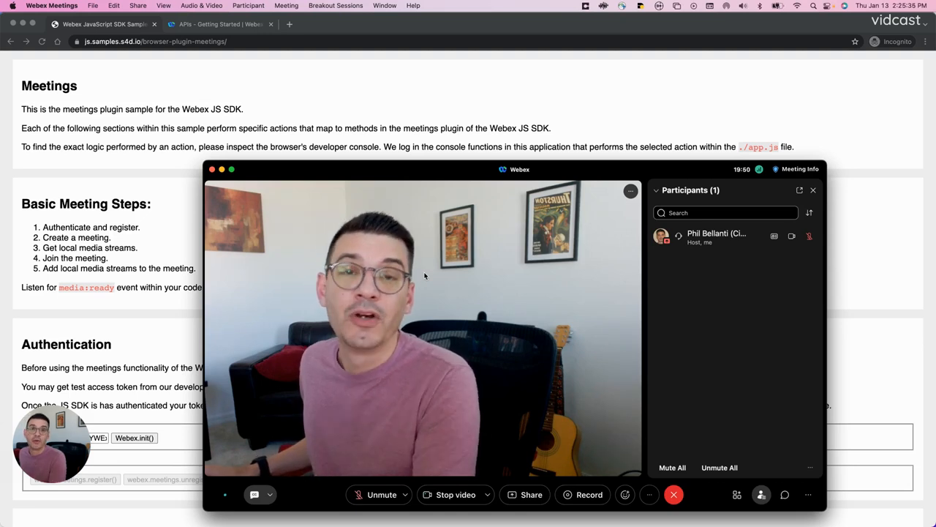
{"action": "mouse_move", "coordinate": [395, 109]}
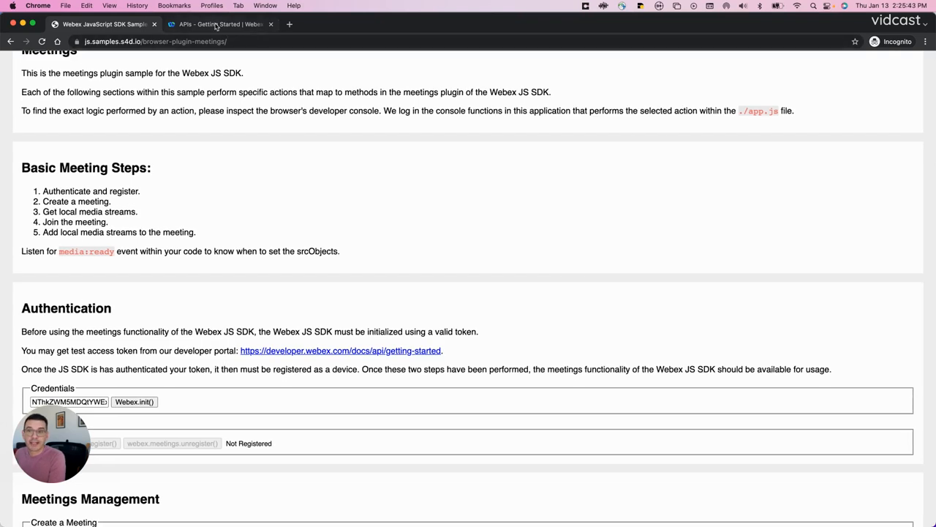
- Copy the personal access token from the developer portal's Getting Started page and return to the sample
{"action": "left_click", "coordinate": [219, 24]}
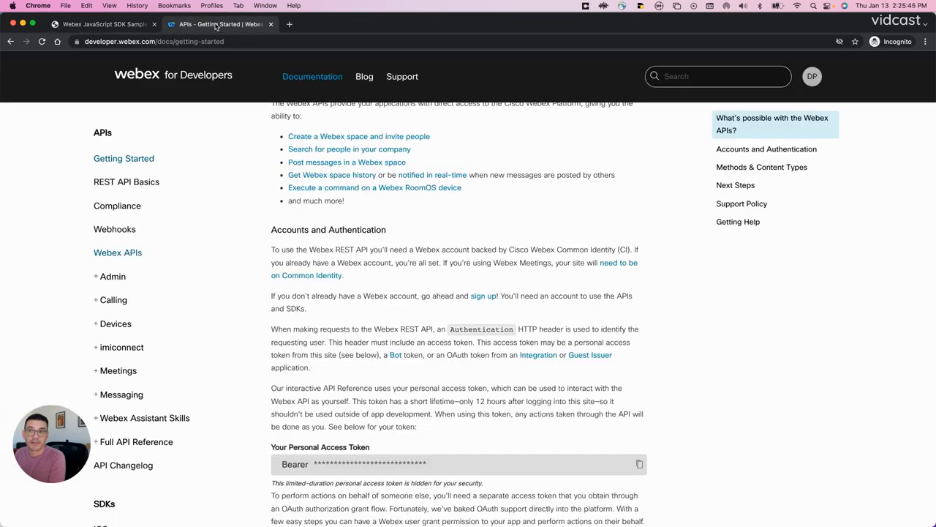
{"action": "mouse_move", "coordinate": [624, 444]}
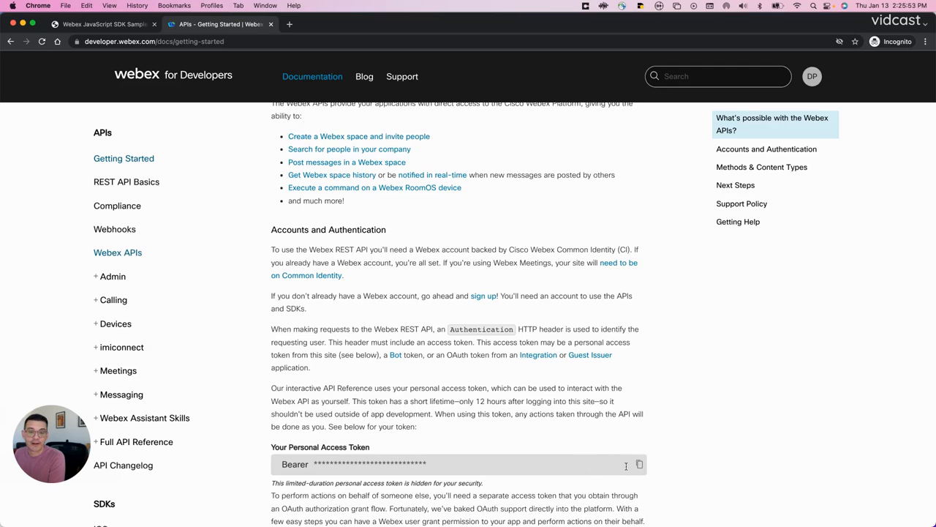
{"action": "left_click", "coordinate": [638, 463]}
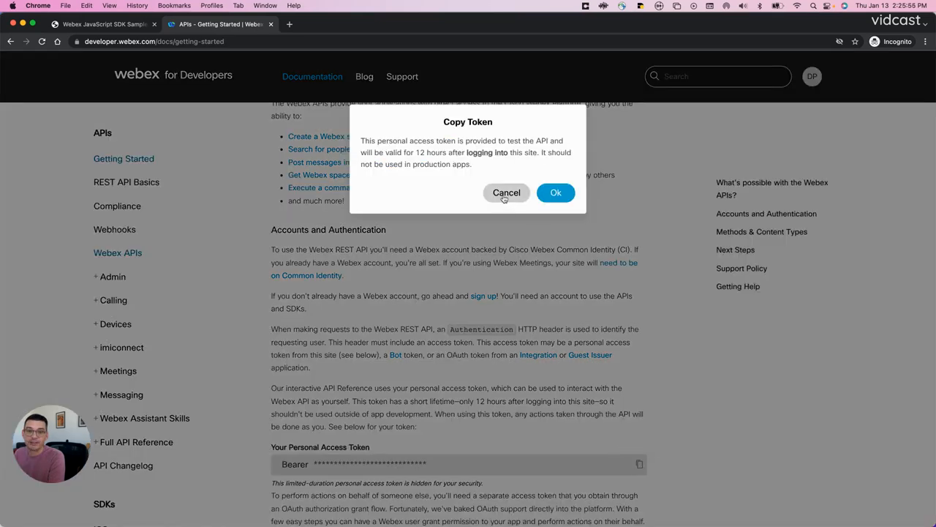
{"action": "left_click", "coordinate": [103, 24]}
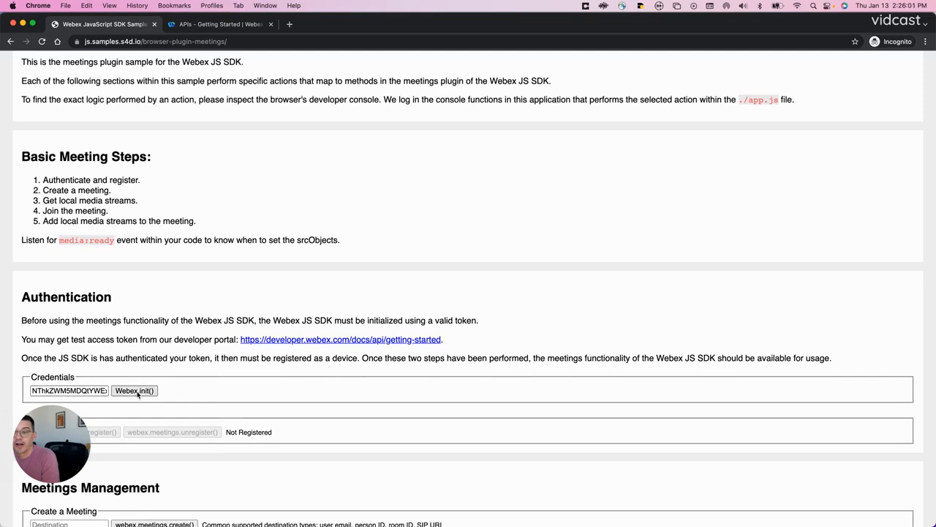
- Run Webex.init() with the saved token, then webex.meetings.register() so the device reads Registered
{"action": "left_click", "coordinate": [135, 390]}
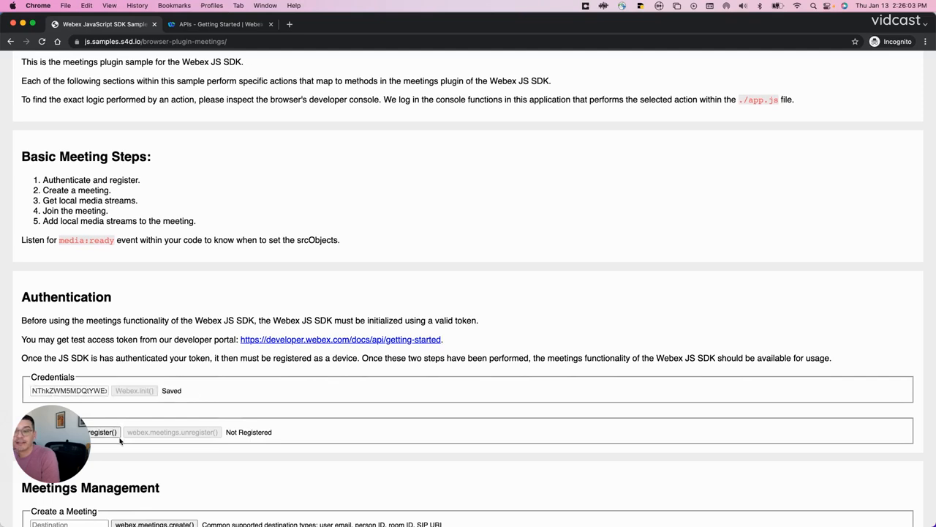
{"action": "mouse_move", "coordinate": [167, 464]}
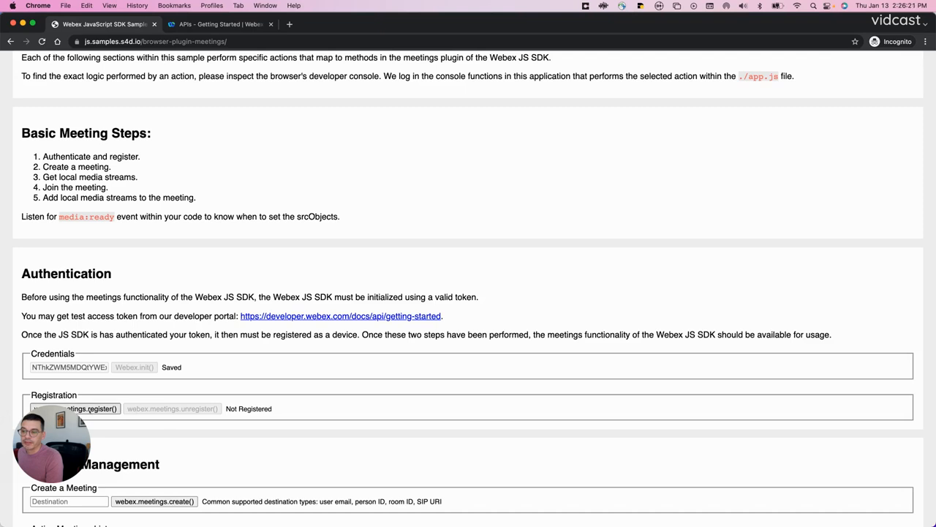
{"action": "left_click", "coordinate": [76, 409]}
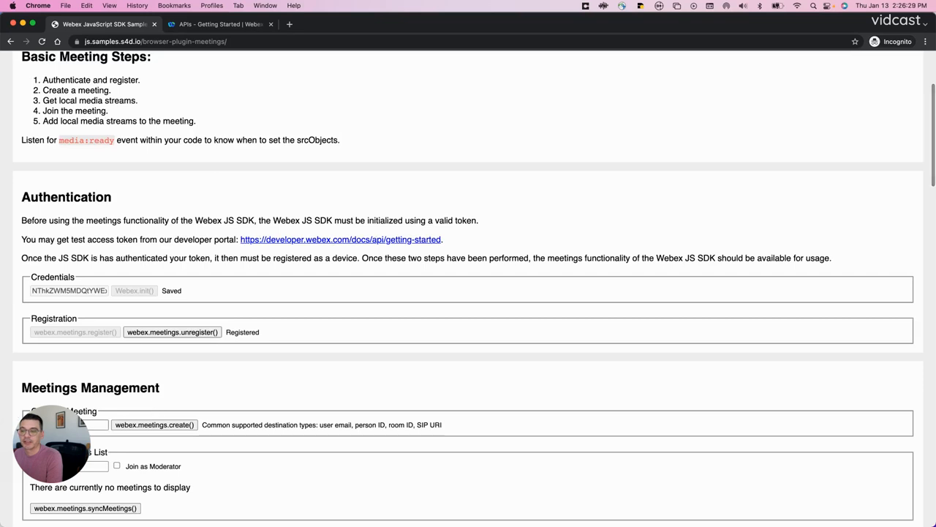
- Create a meeting for the destination address via webex.meetings.create() and move down to Meeting Controls
{"action": "left_click", "coordinate": [94, 424]}
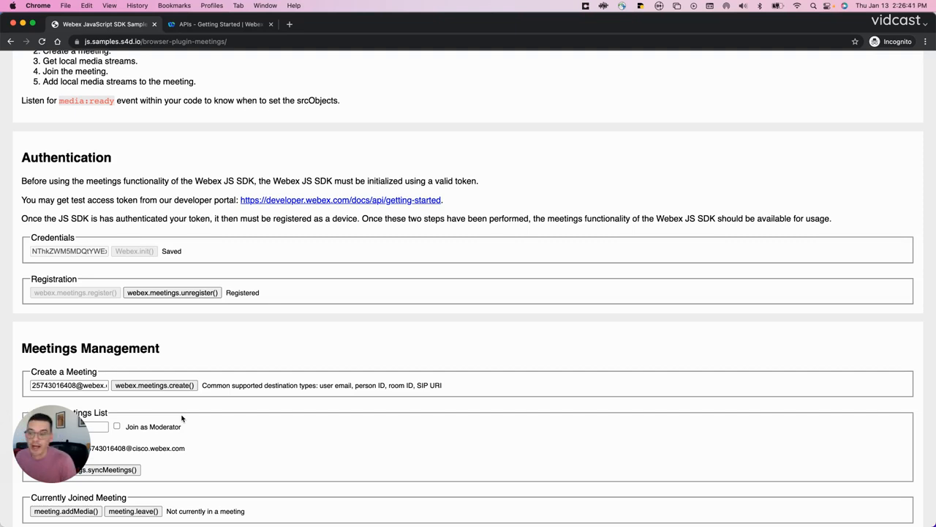
{"action": "scroll", "scroll_direction": "down", "scroll_amount": 3}
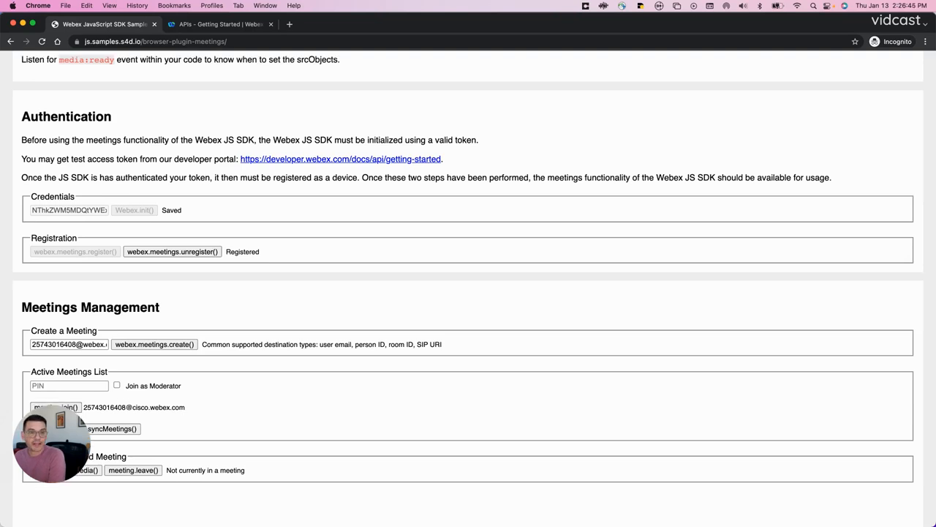
{"action": "scroll", "scroll_direction": "down", "scroll_amount": 3}
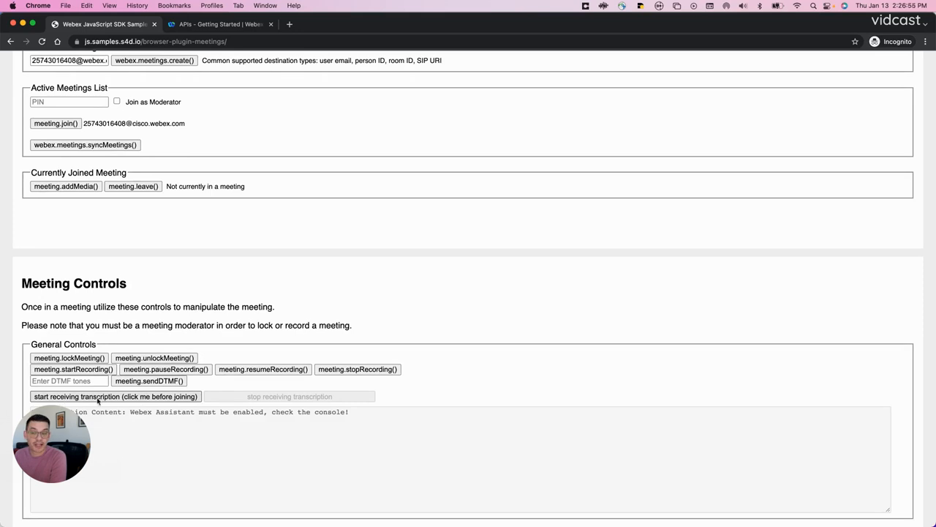
- Start receiving transcription, then join the created meeting with meeting.join()
{"action": "left_click", "coordinate": [114, 395]}
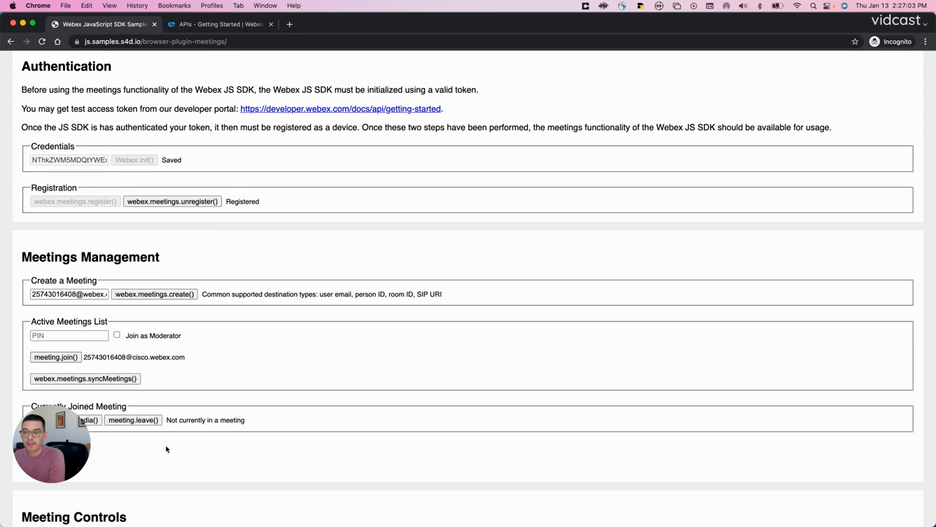
{"action": "left_click", "coordinate": [56, 357]}
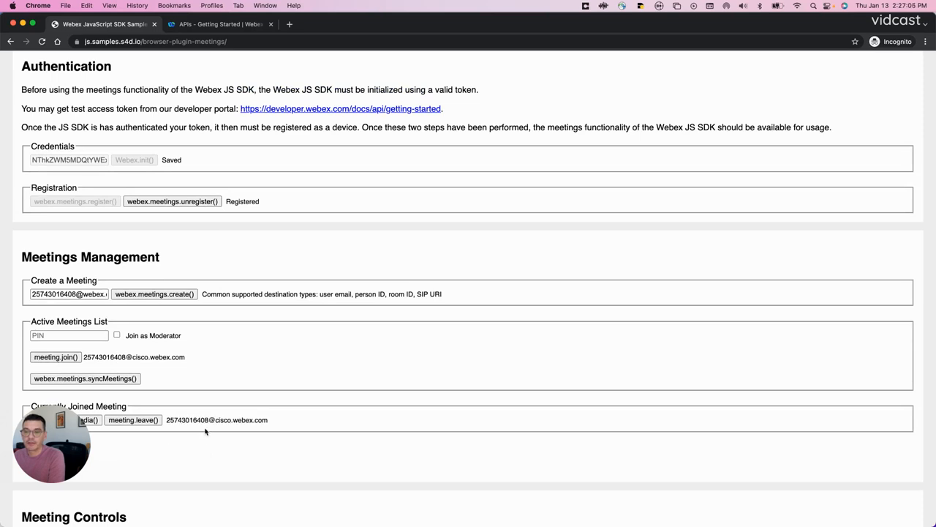
{"action": "scroll", "scroll_direction": "down", "scroll_amount": 3}
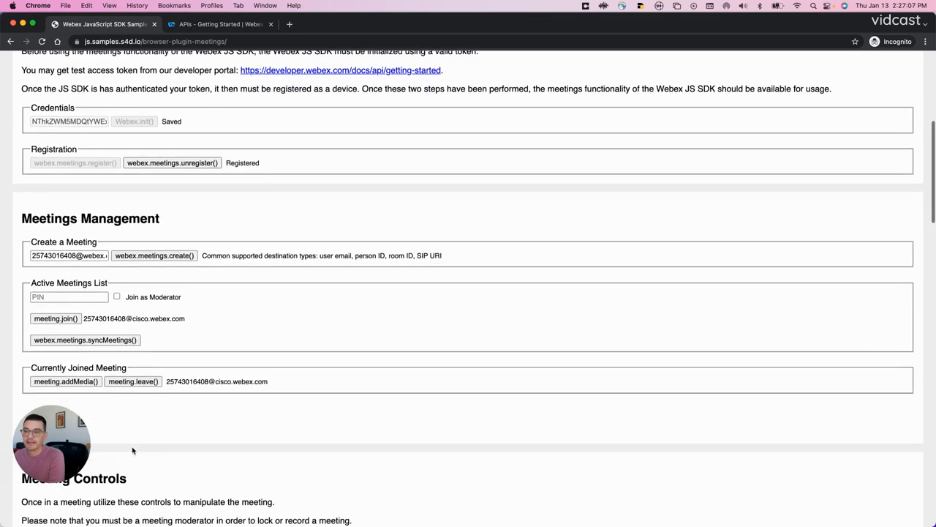
{"action": "scroll", "scroll_direction": "down", "scroll_amount": 3}
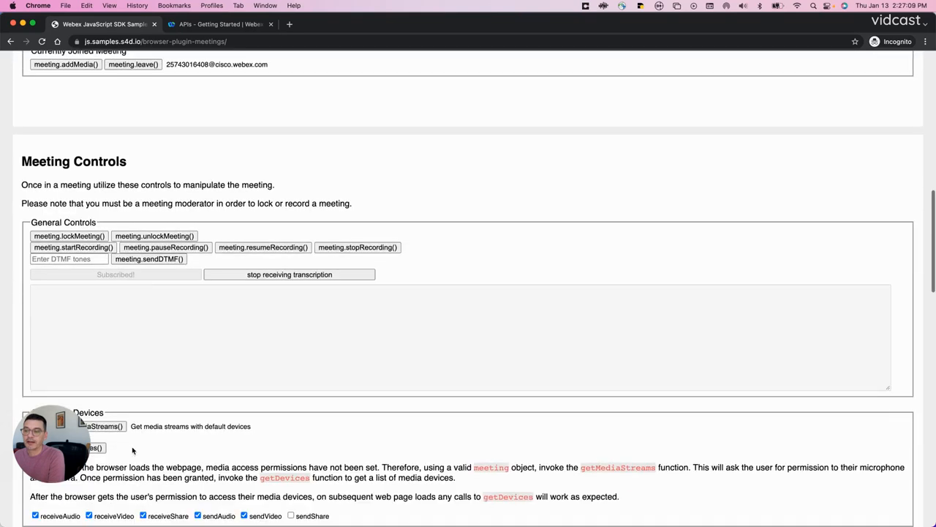
- Watch the transcription area under General Controls fill with live JSON results while speaking in the meeting
{"action": "scroll", "scroll_direction": "up", "scroll_amount": 3}
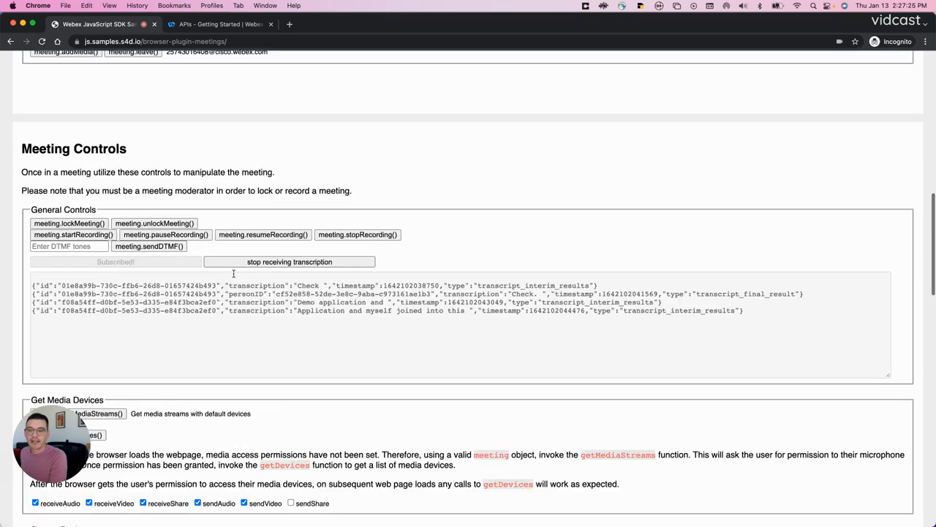
{"action": "scroll", "scroll_direction": "down", "scroll_amount": 3}
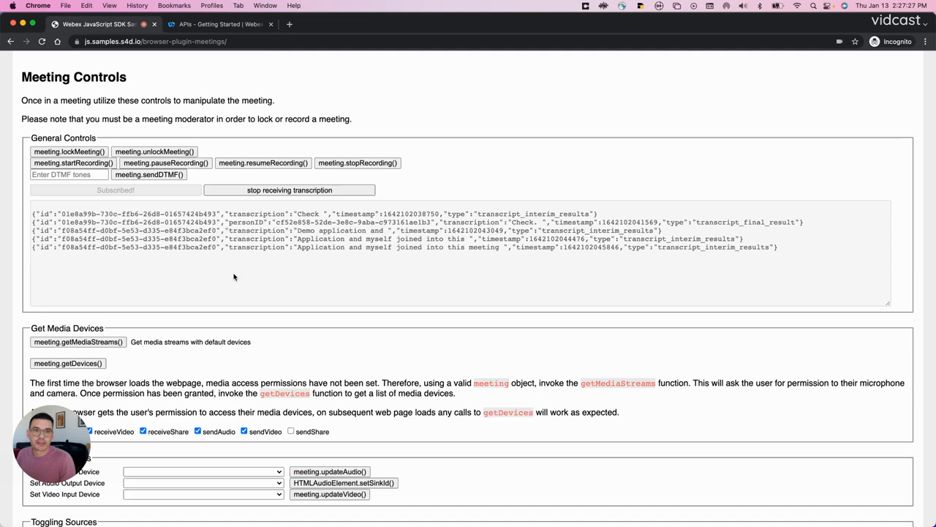